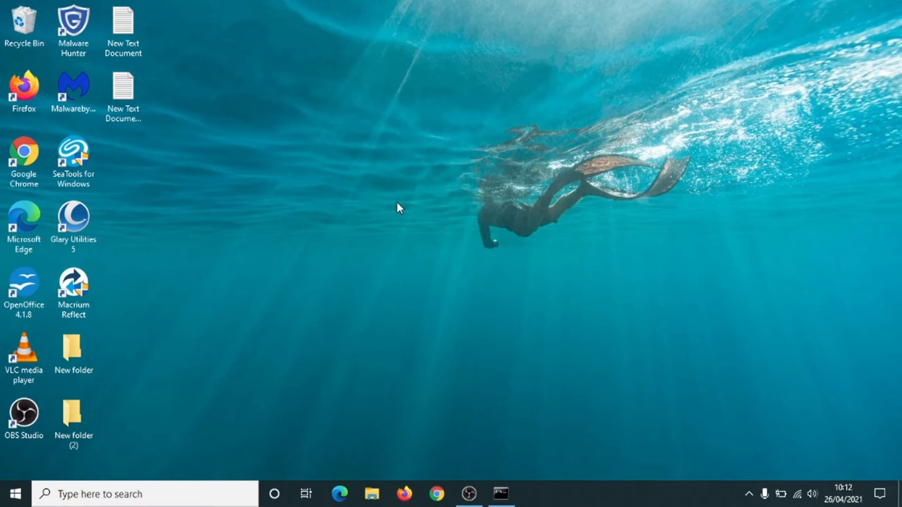
mouse_move(209, 284)
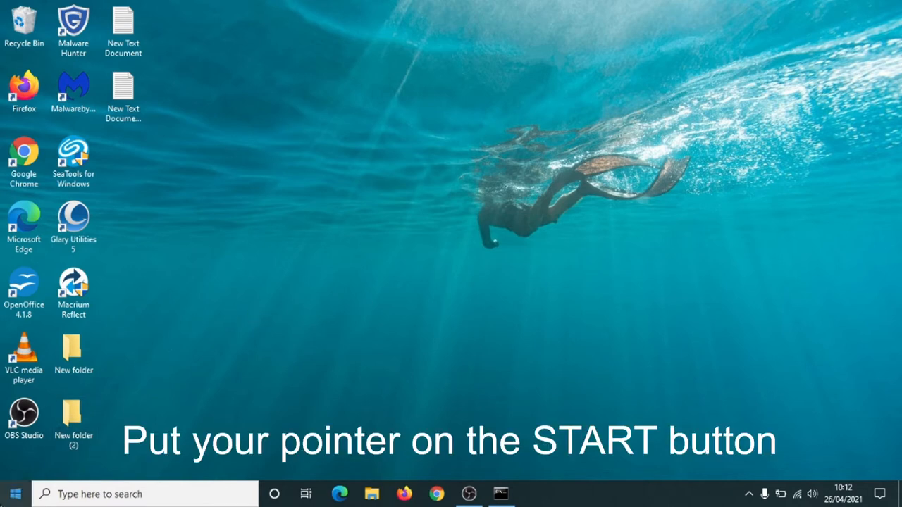
mouse_move(14, 495)
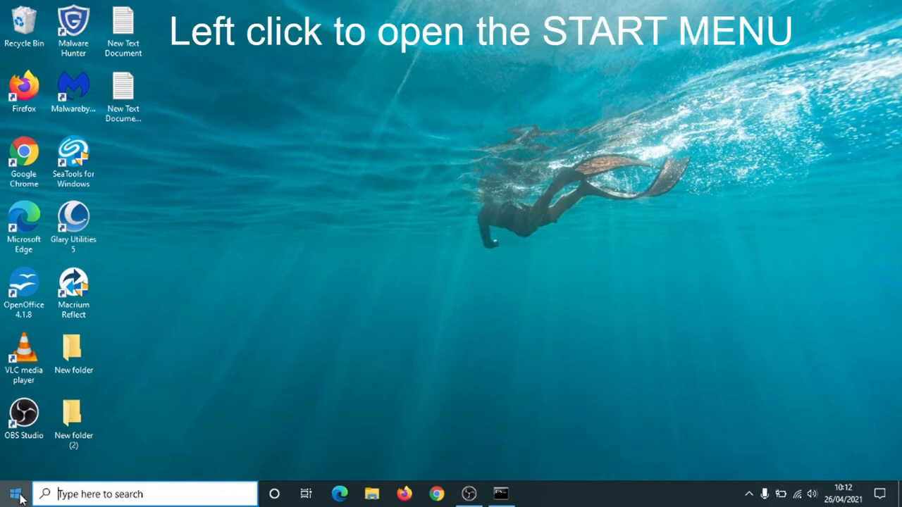
Show the Start menu's power options Sleep, Shut down and Restart.
left_click(11, 491)
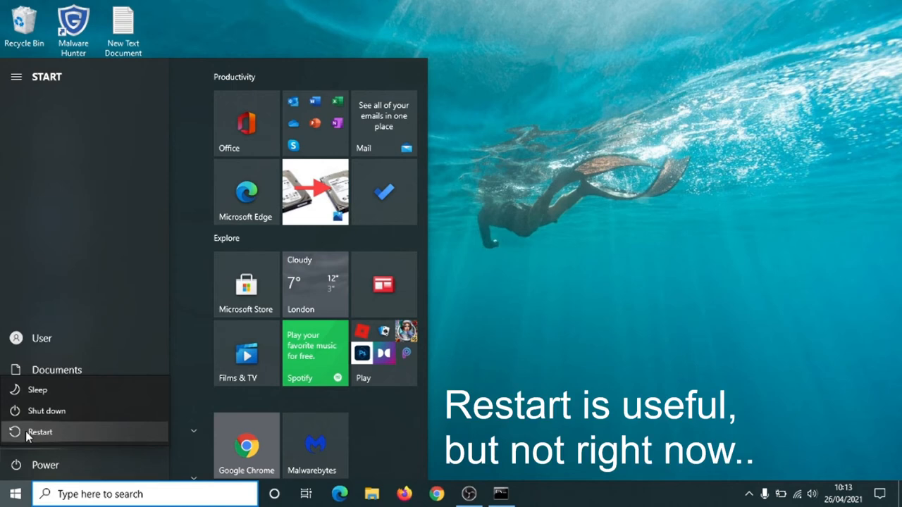
mouse_move(28, 434)
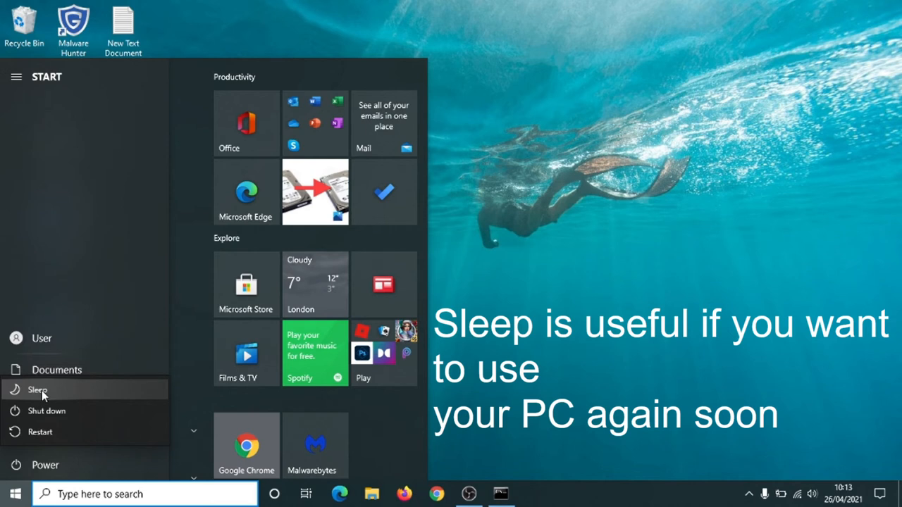
mouse_move(28, 425)
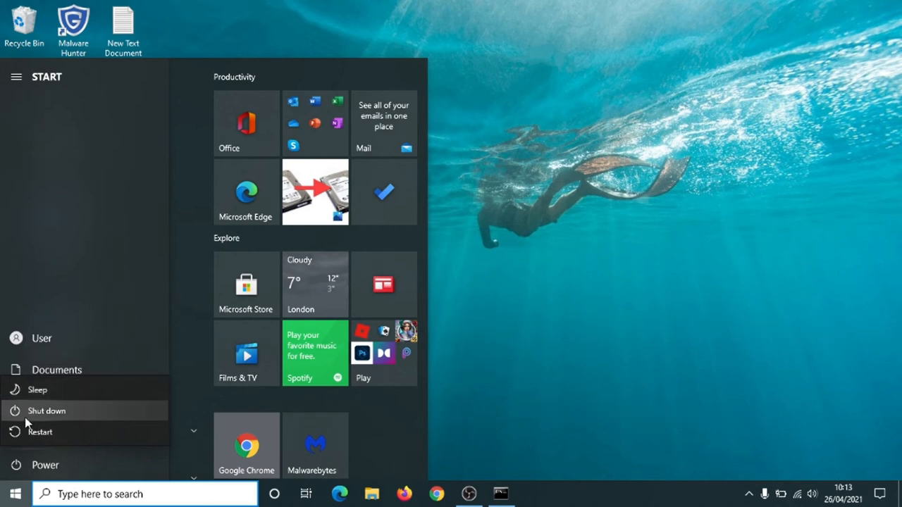
mouse_move(26, 422)
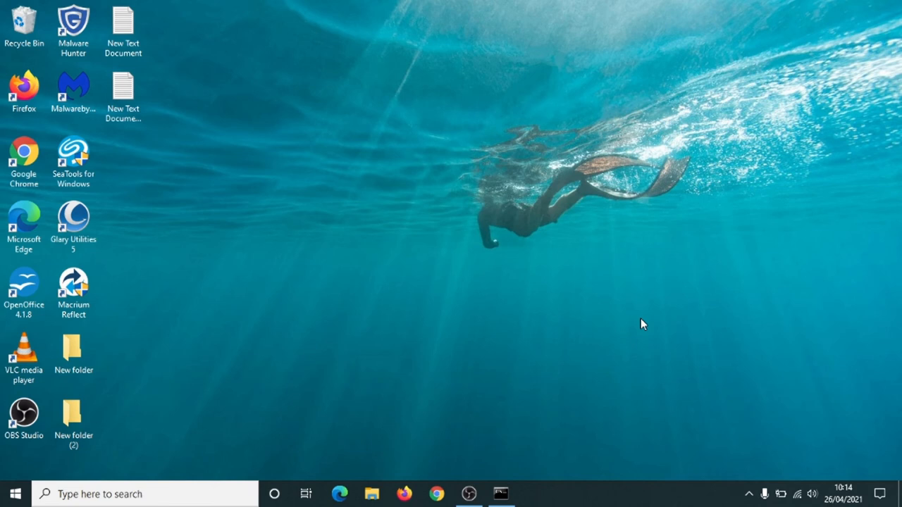
mouse_move(415, 288)
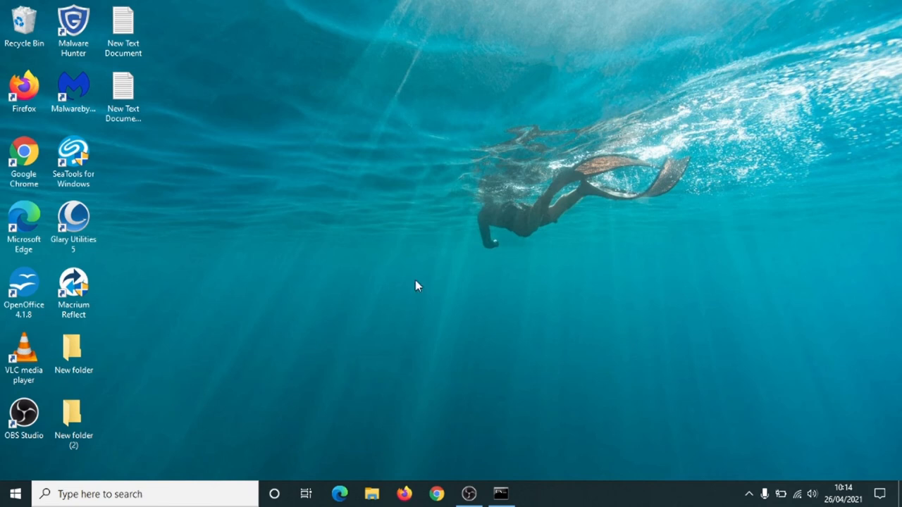
mouse_move(17, 481)
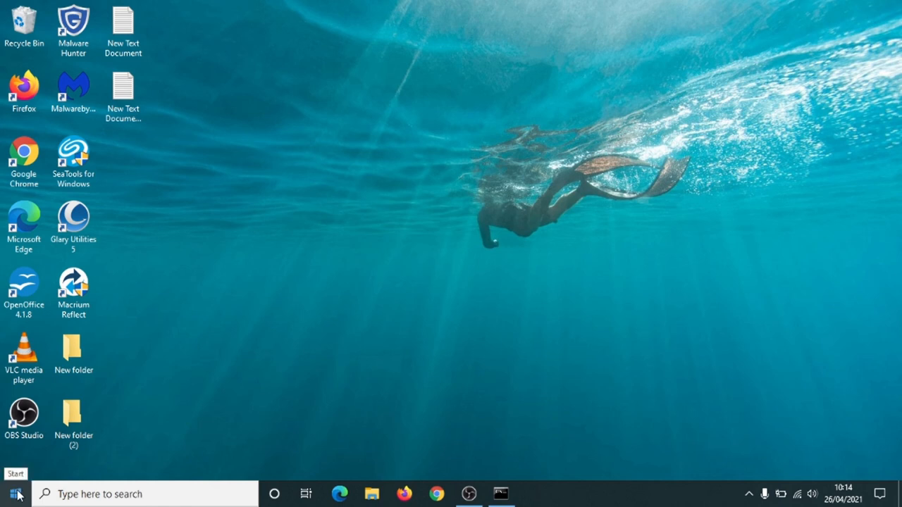
Reopen the Start menu showing its app list and tiles.
left_click(12, 490)
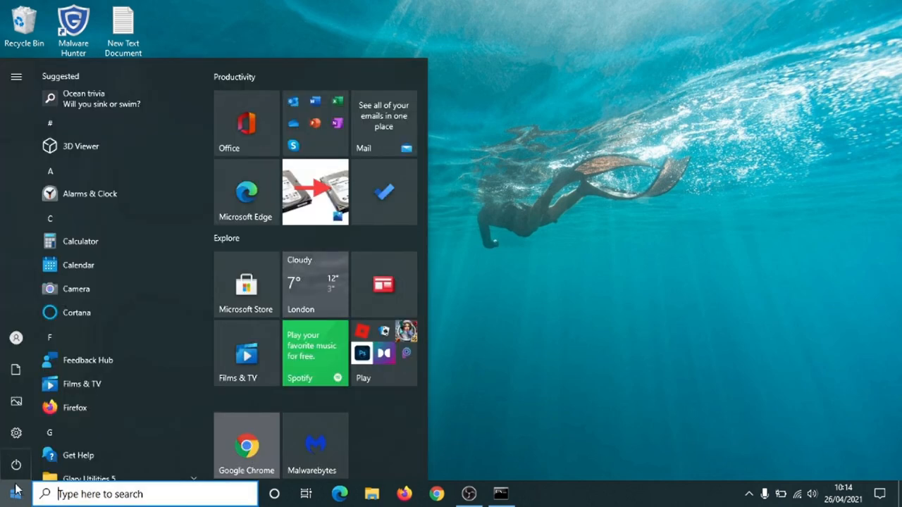